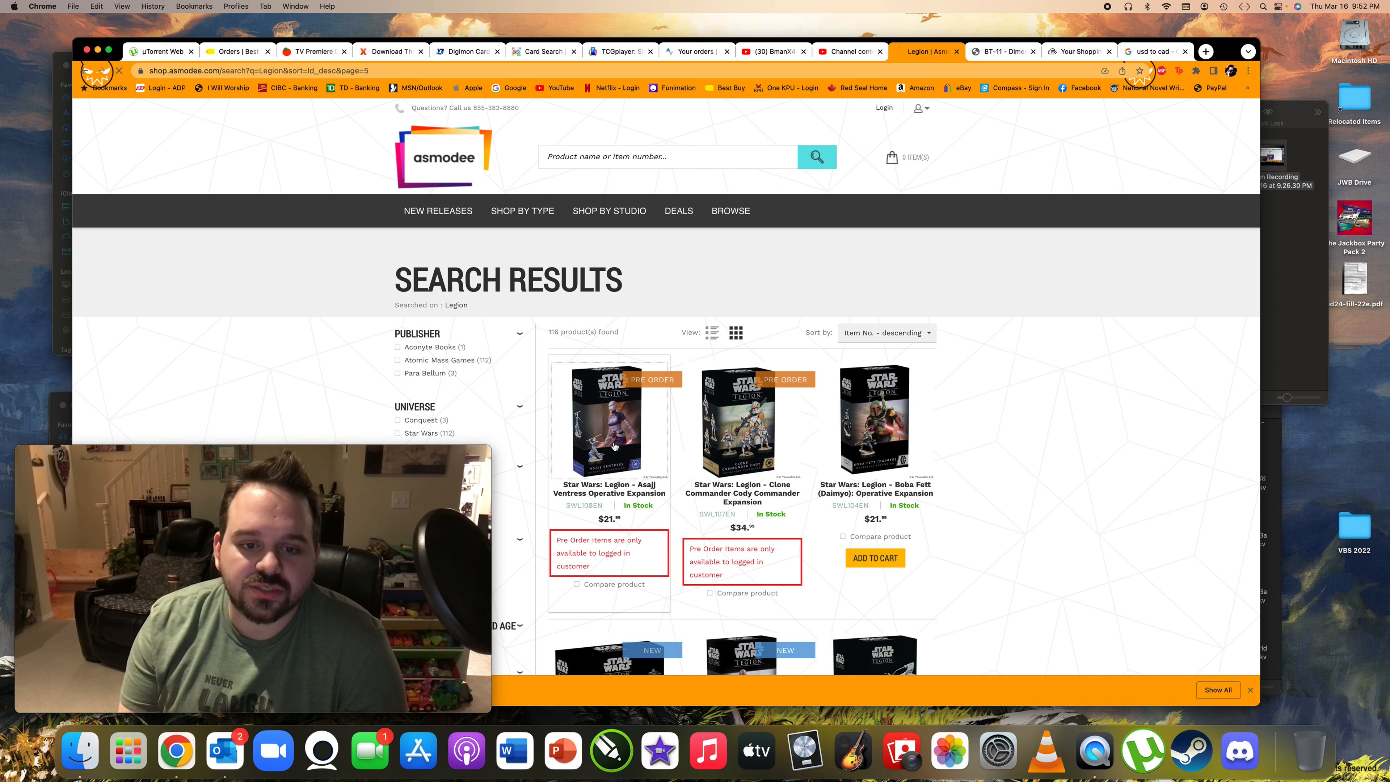
Step: Open the Asajj Ventress Operative Expansion page and show the box-back image
{"action": "left_click", "coordinate": [608, 417]}
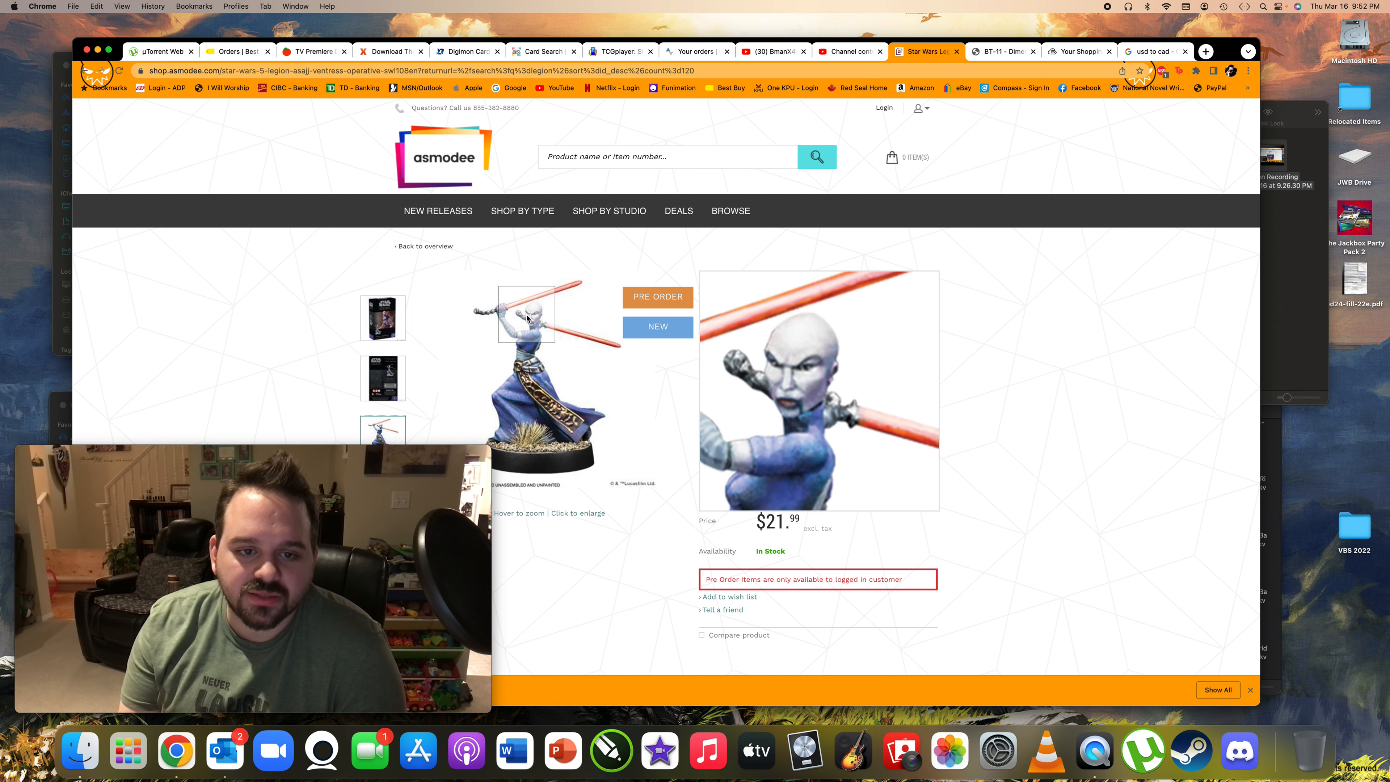
{"action": "mouse_move", "coordinate": [541, 355]}
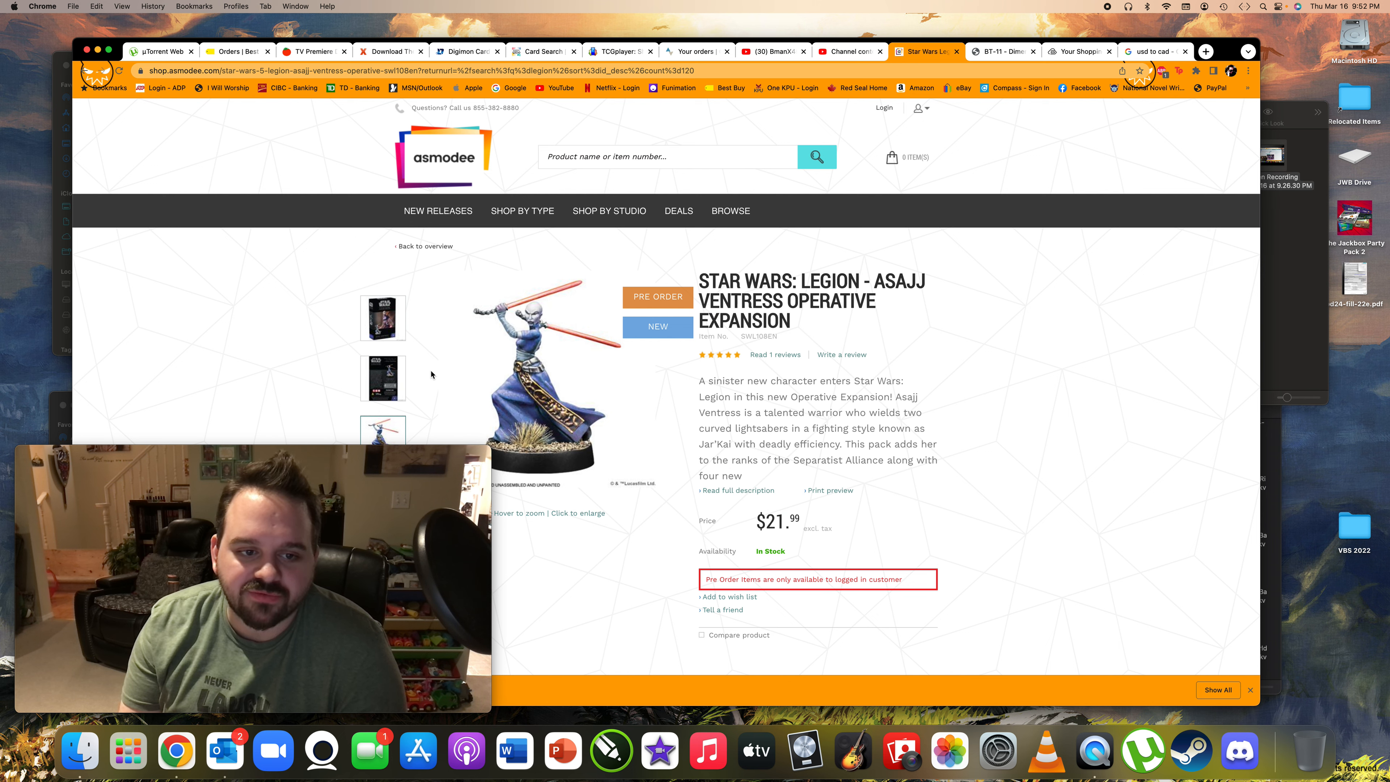
{"action": "left_click", "coordinate": [383, 379]}
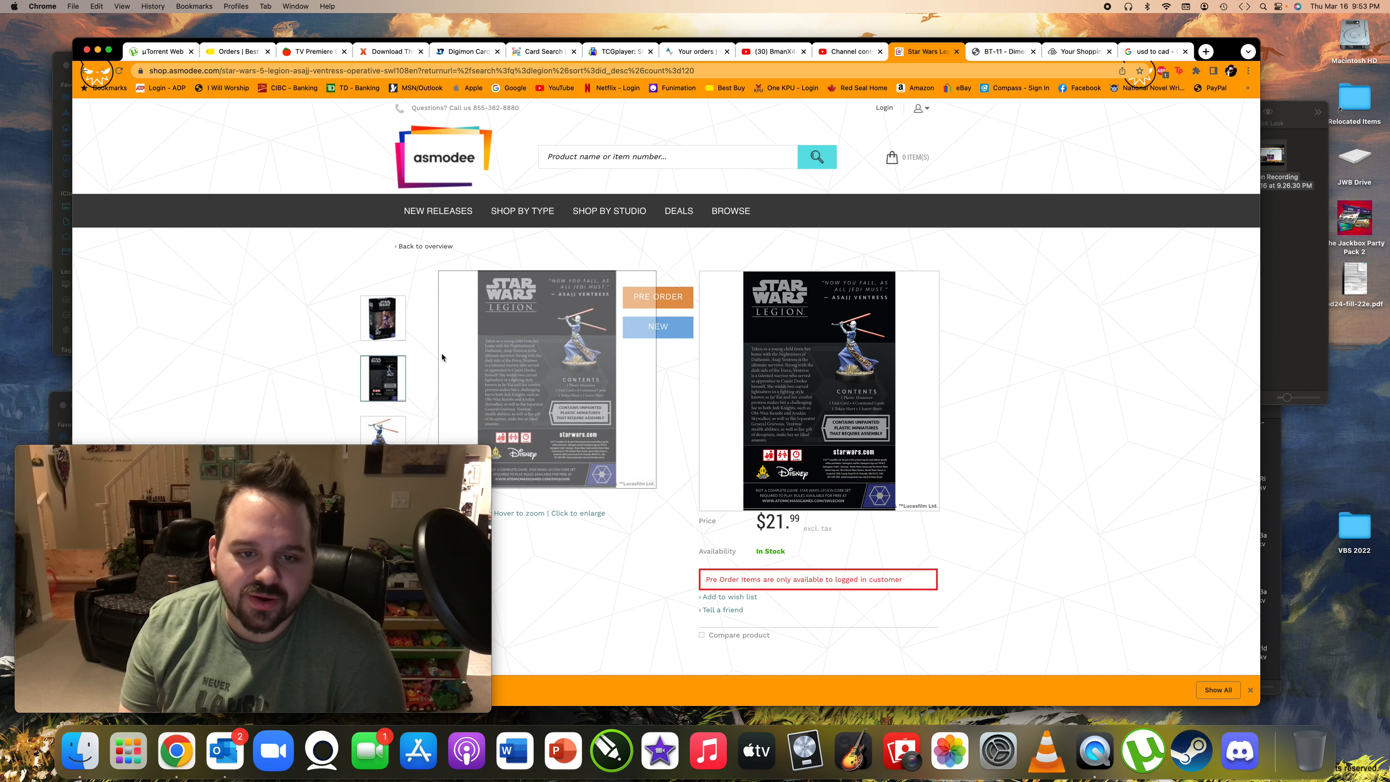
{"action": "scroll", "scroll_direction": "up", "scroll_amount": 3}
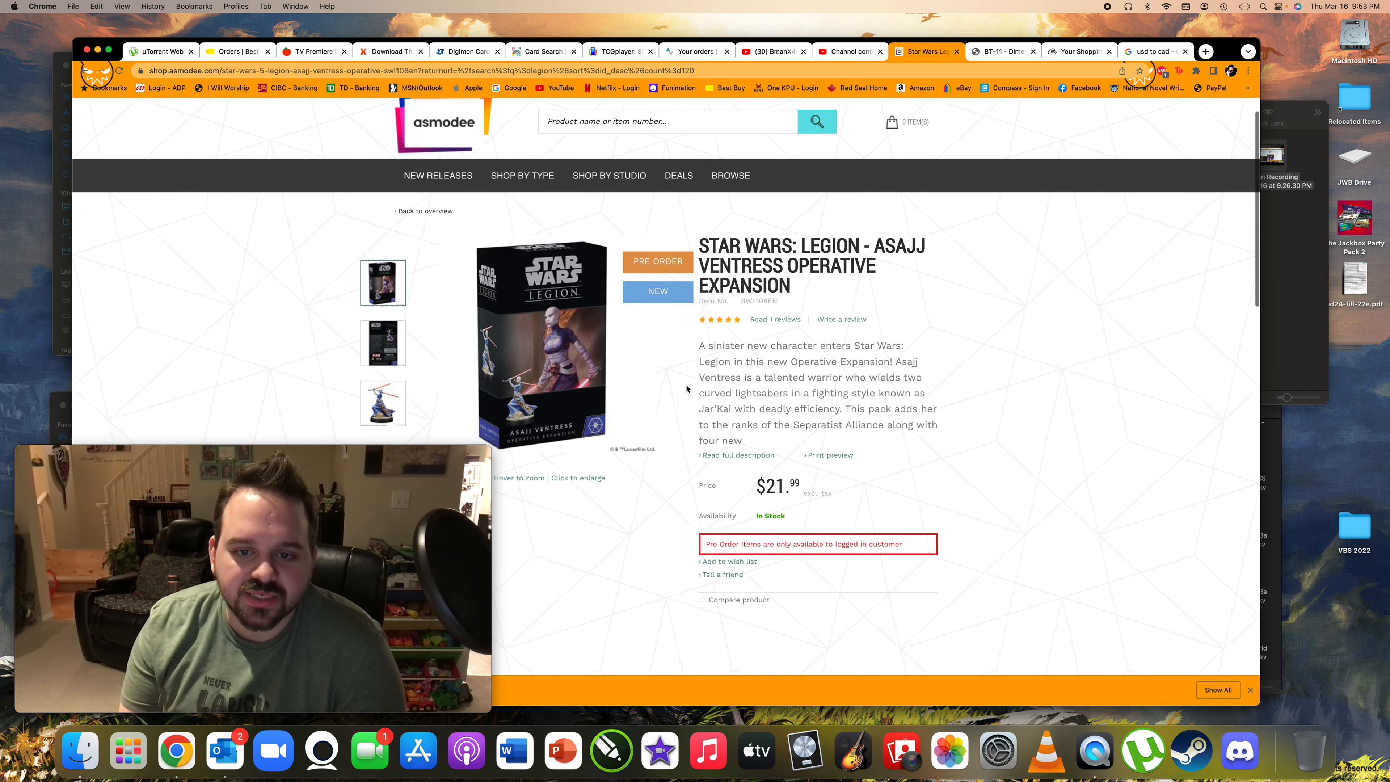
{"action": "mouse_move", "coordinate": [785, 506]}
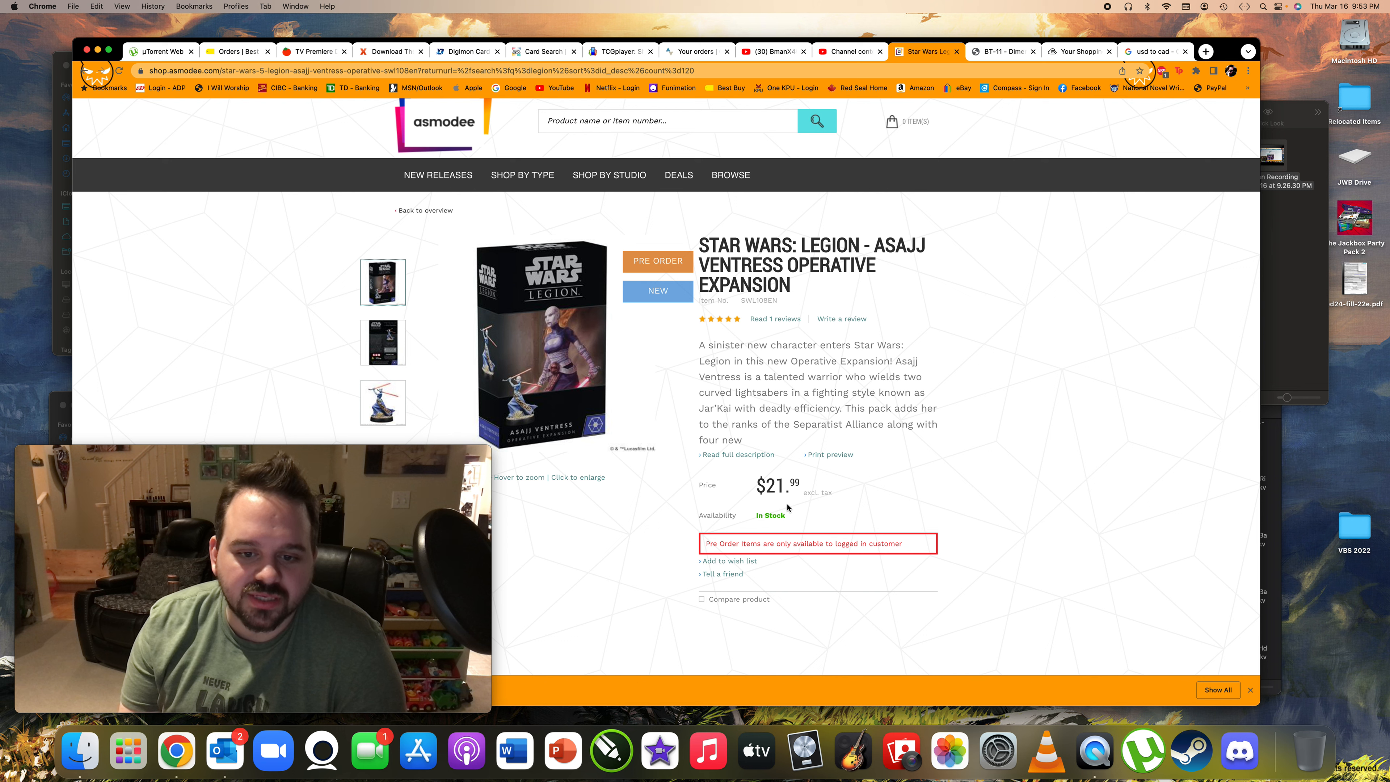
{"action": "scroll", "scroll_direction": "down", "scroll_amount": 3}
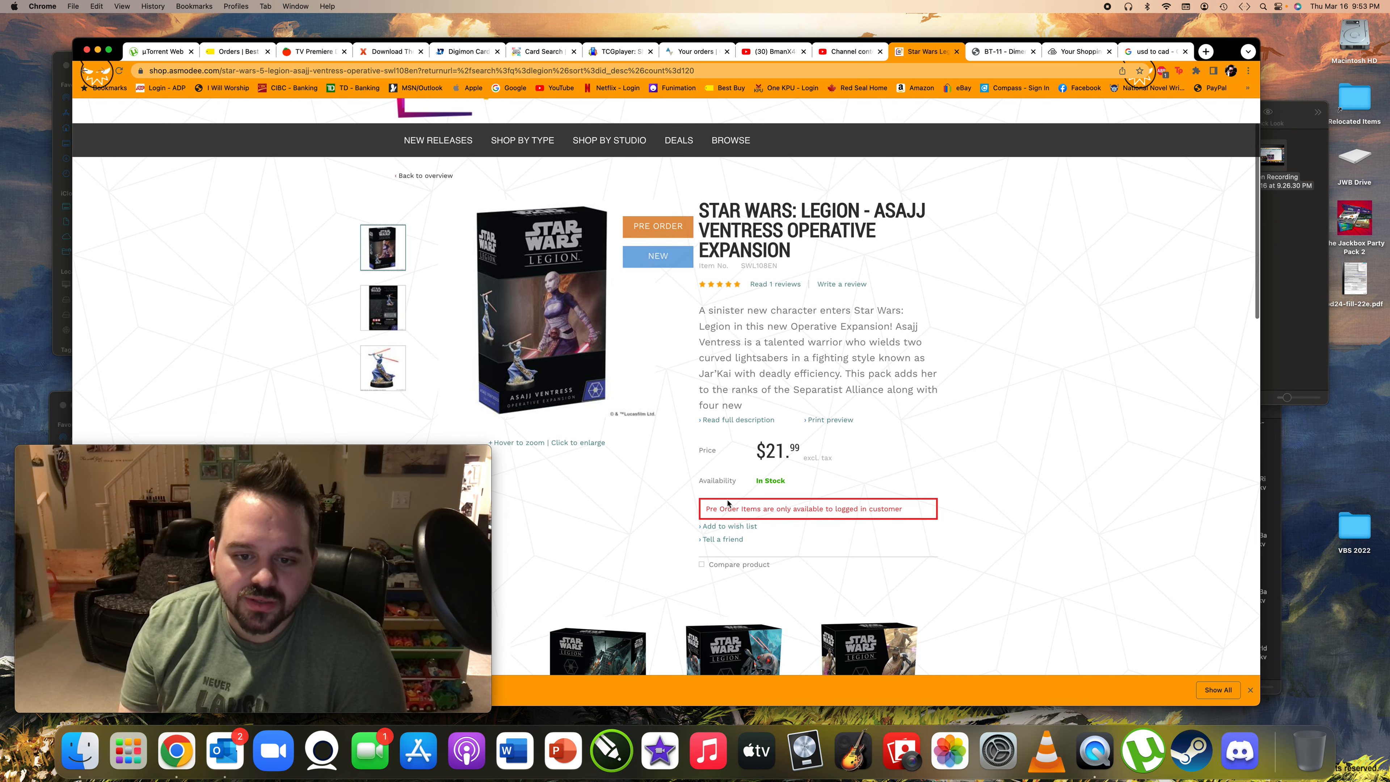
{"action": "mouse_move", "coordinate": [674, 470]}
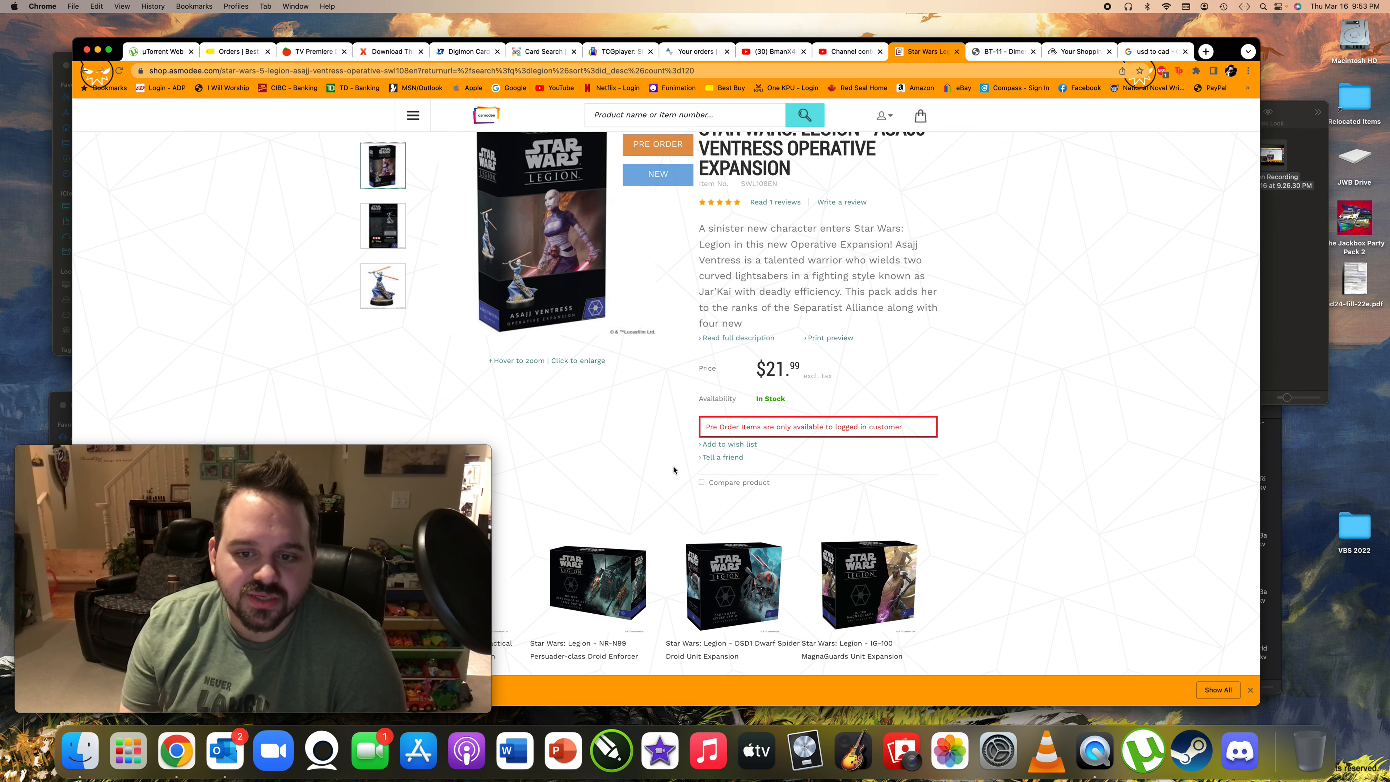
{"action": "scroll", "scroll_direction": "up", "scroll_amount": 3}
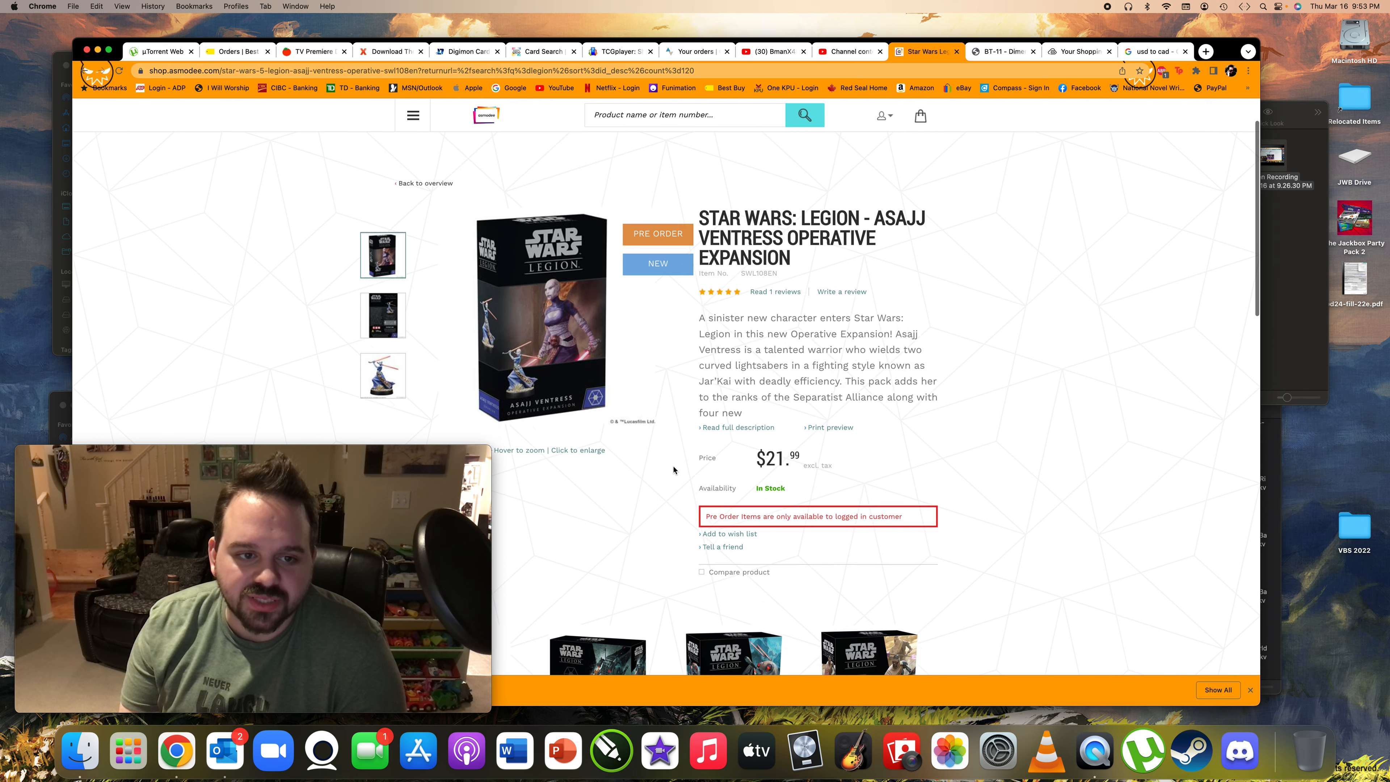
{"action": "scroll", "scroll_direction": "down", "scroll_amount": 3}
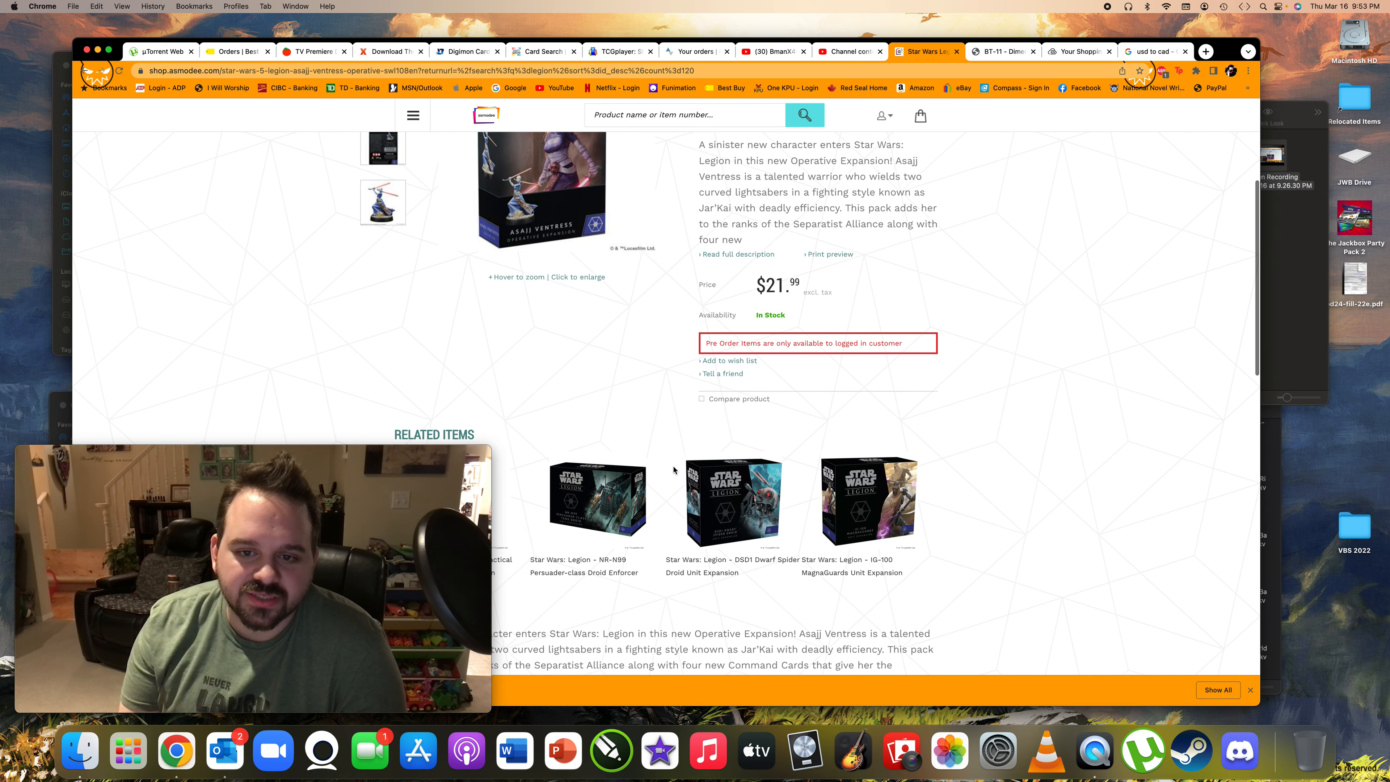
{"action": "scroll", "scroll_direction": "down", "scroll_amount": 3}
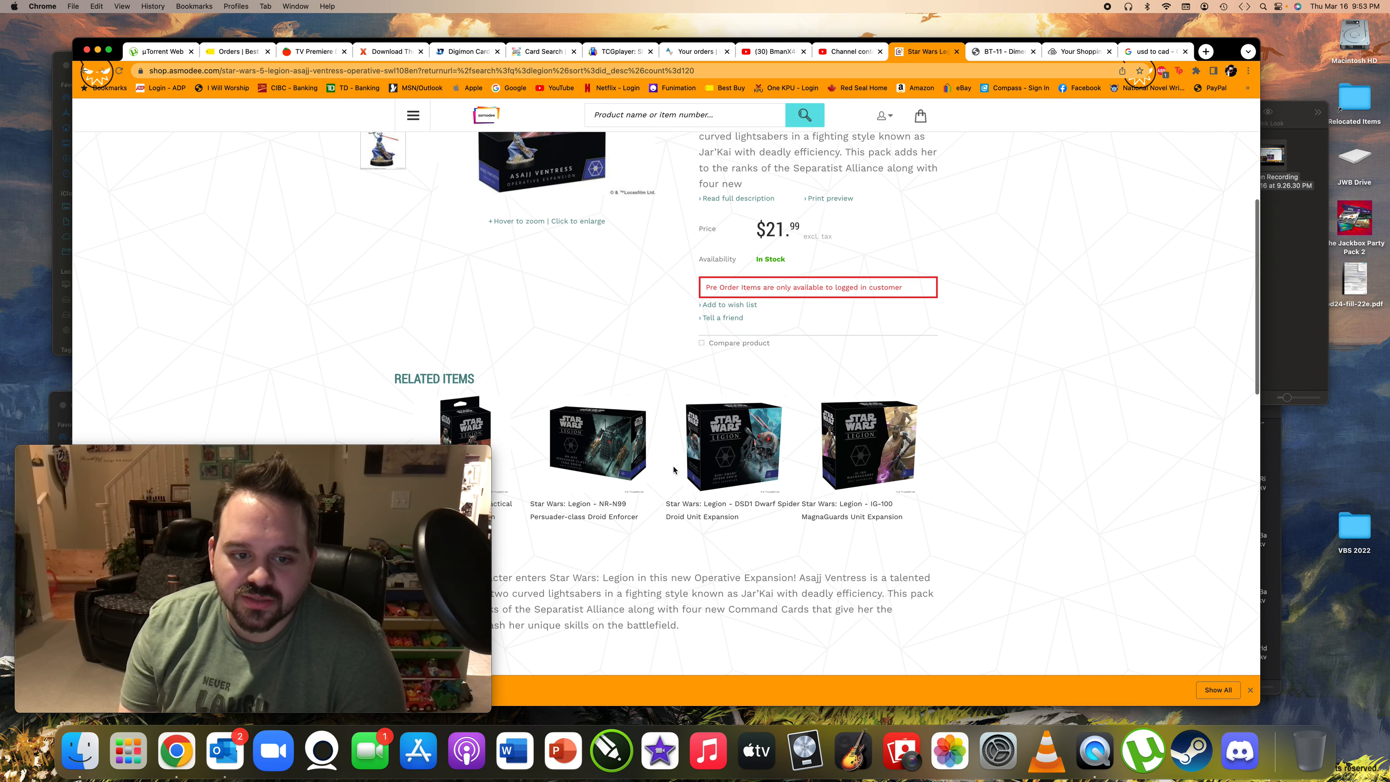
{"action": "scroll", "scroll_direction": "down", "scroll_amount": 3}
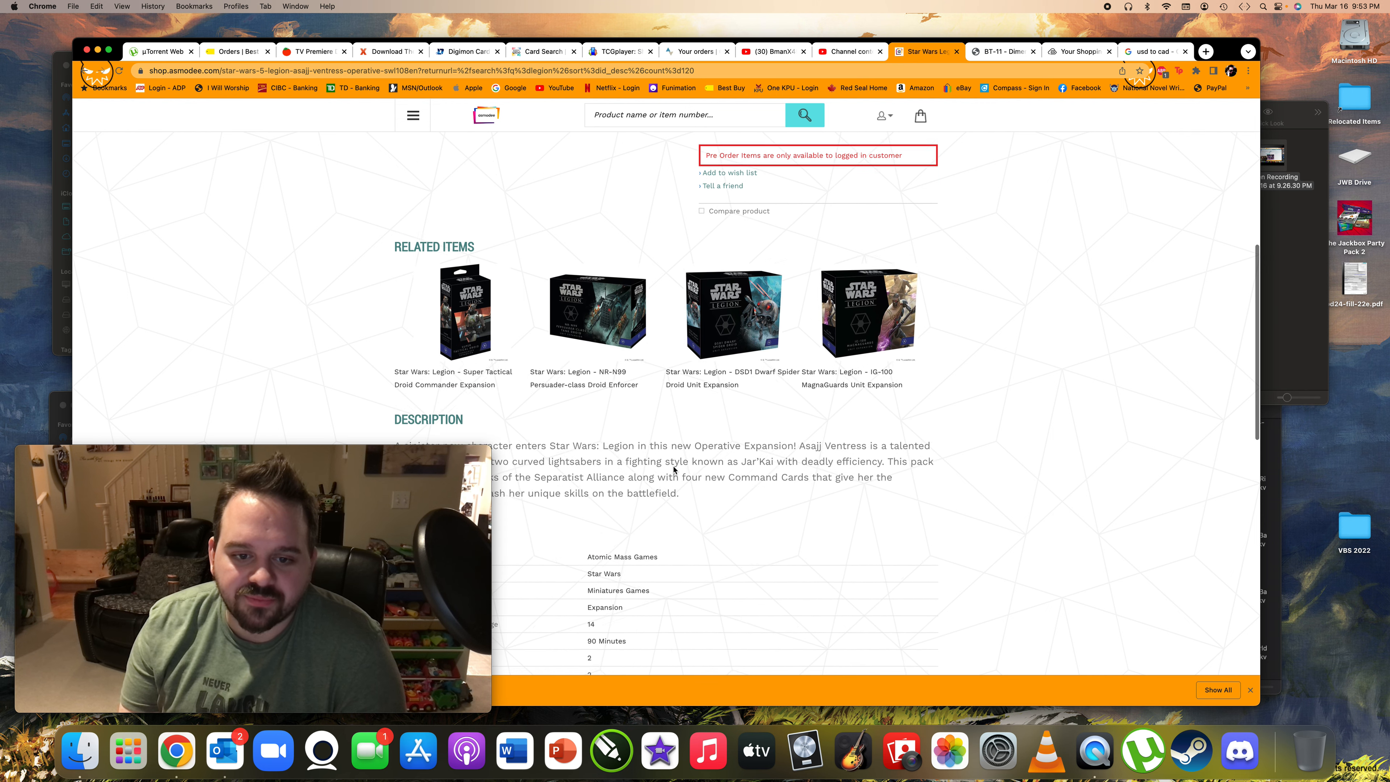
{"action": "scroll", "scroll_direction": "up", "scroll_amount": 3}
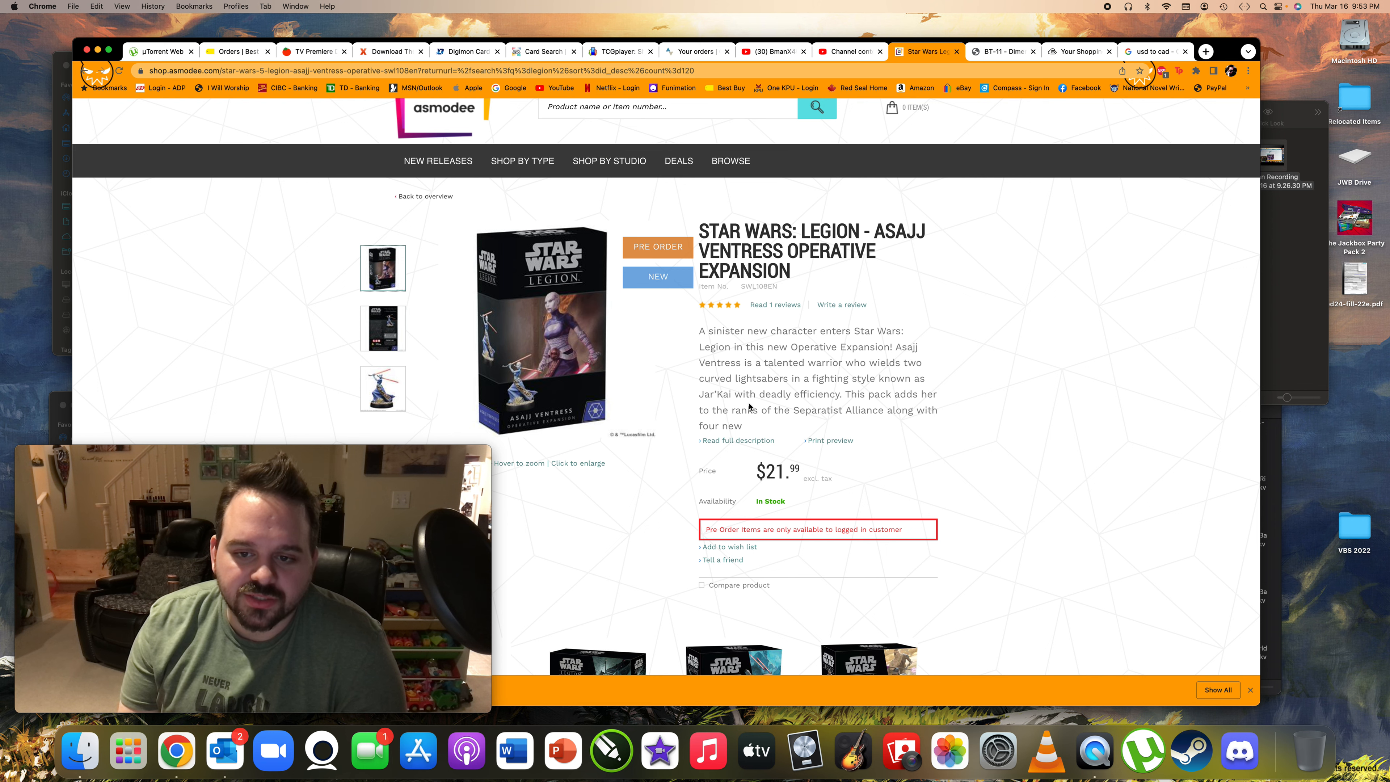
{"action": "scroll", "scroll_direction": "down", "scroll_amount": 3}
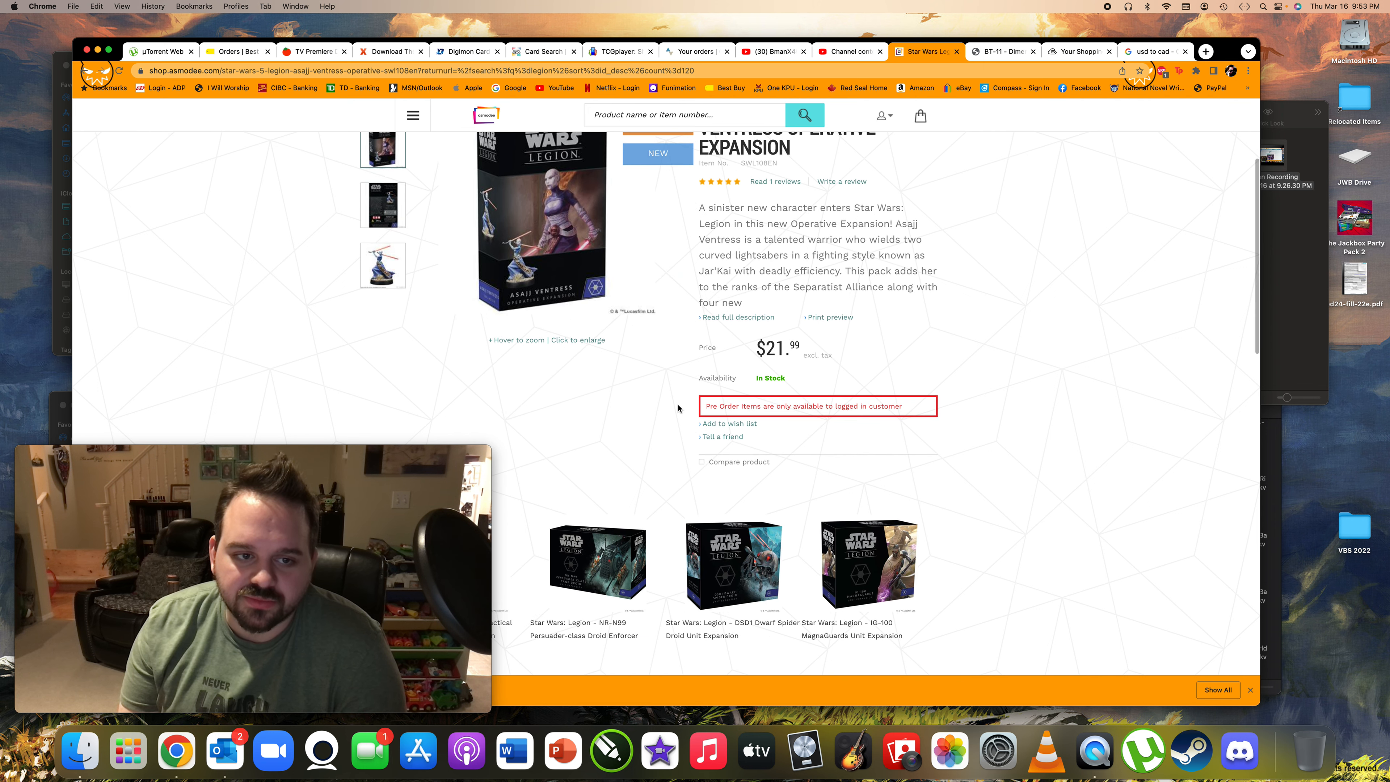
{"action": "mouse_move", "coordinate": [569, 391]}
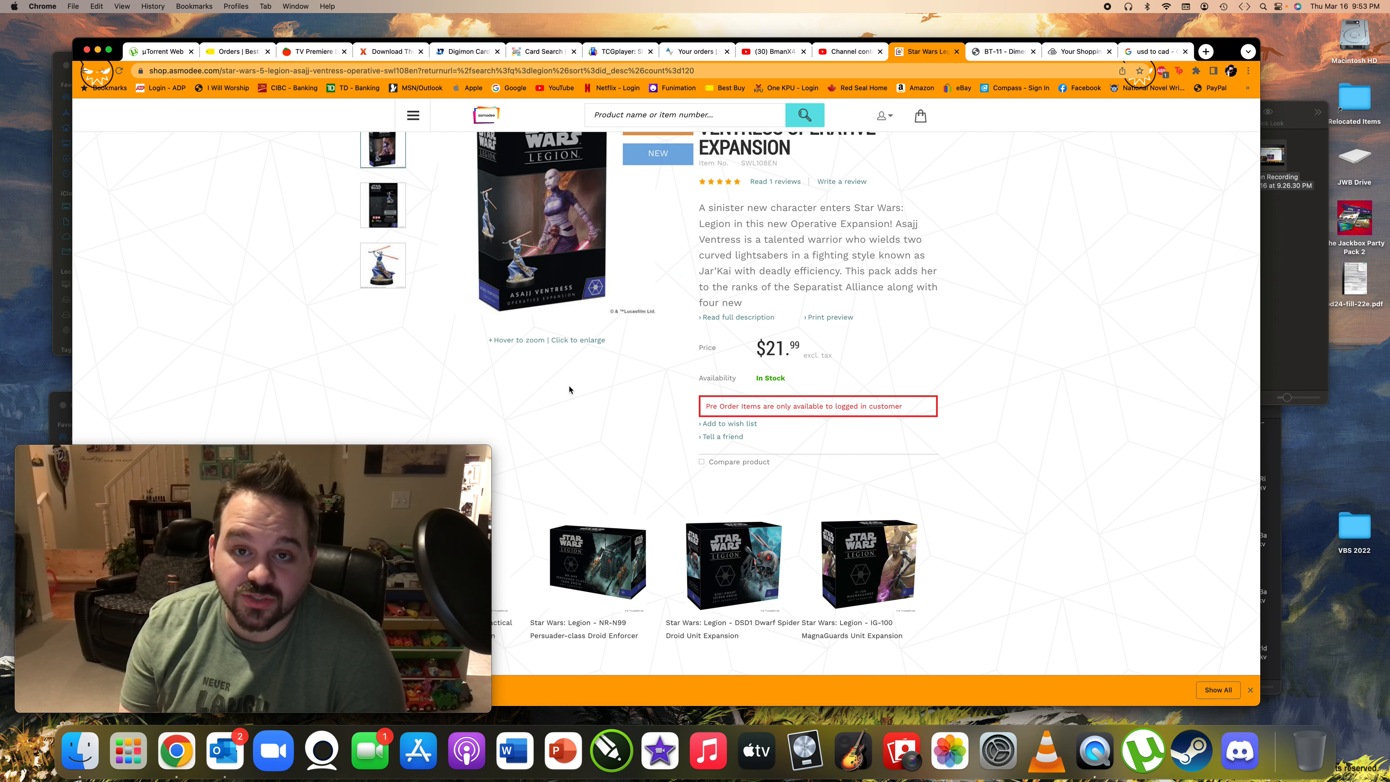
{"action": "mouse_move", "coordinate": [577, 399]}
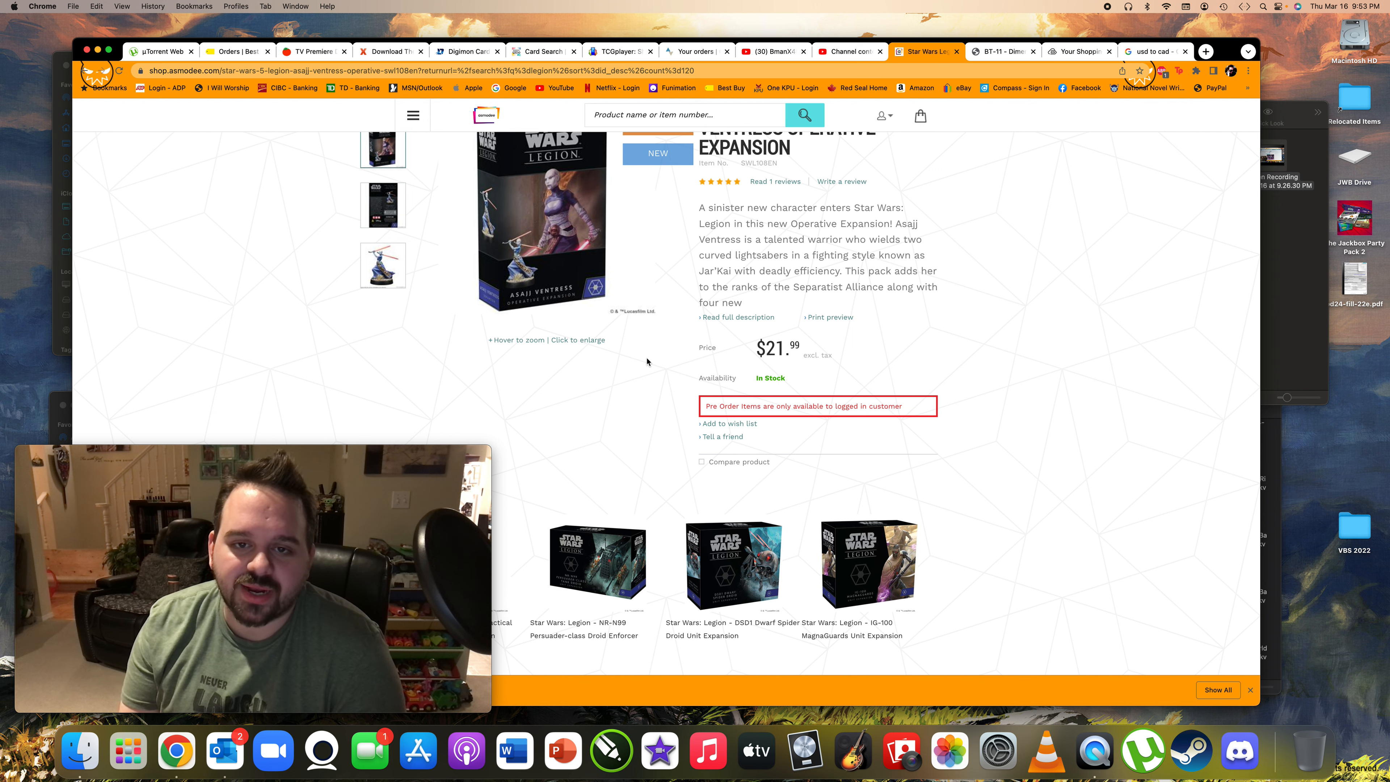
{"action": "scroll", "scroll_direction": "up", "scroll_amount": 3}
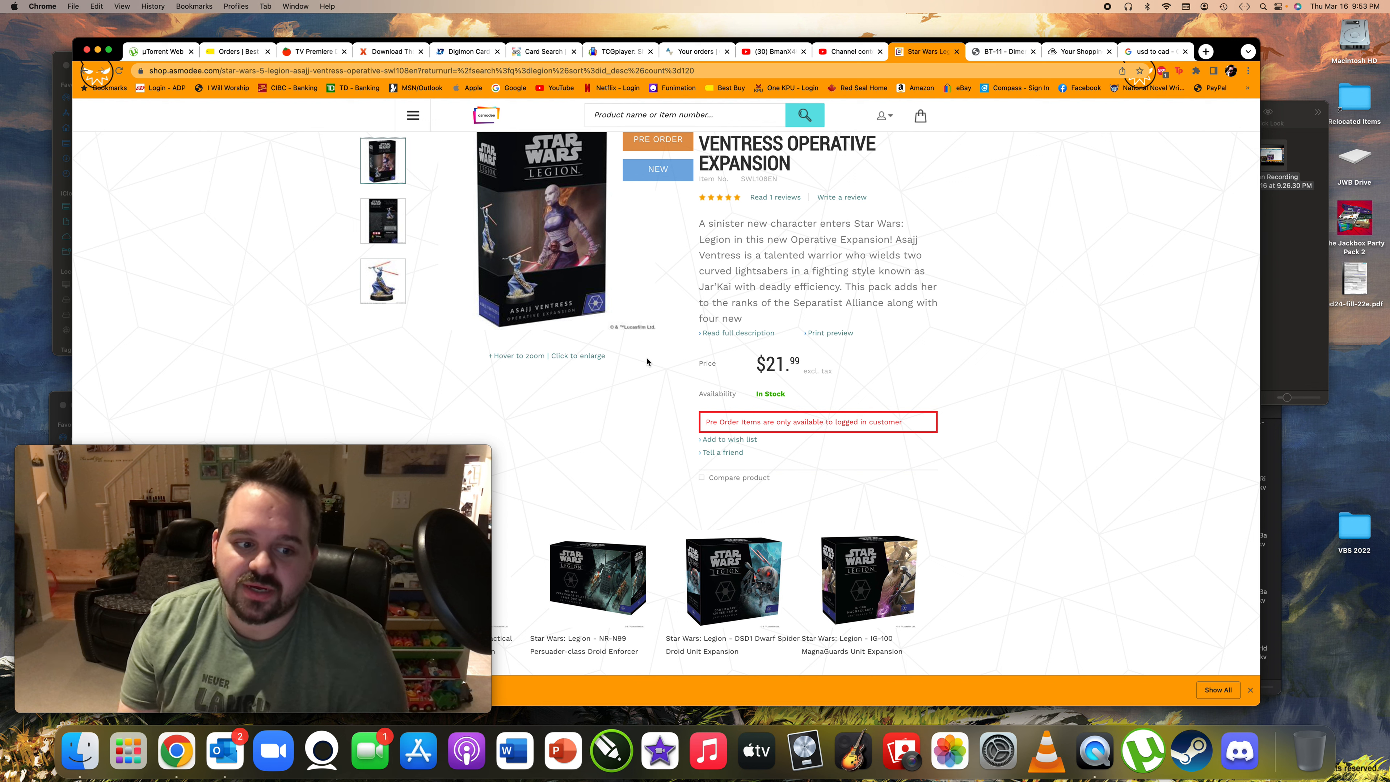
{"action": "mouse_move", "coordinate": [639, 355]}
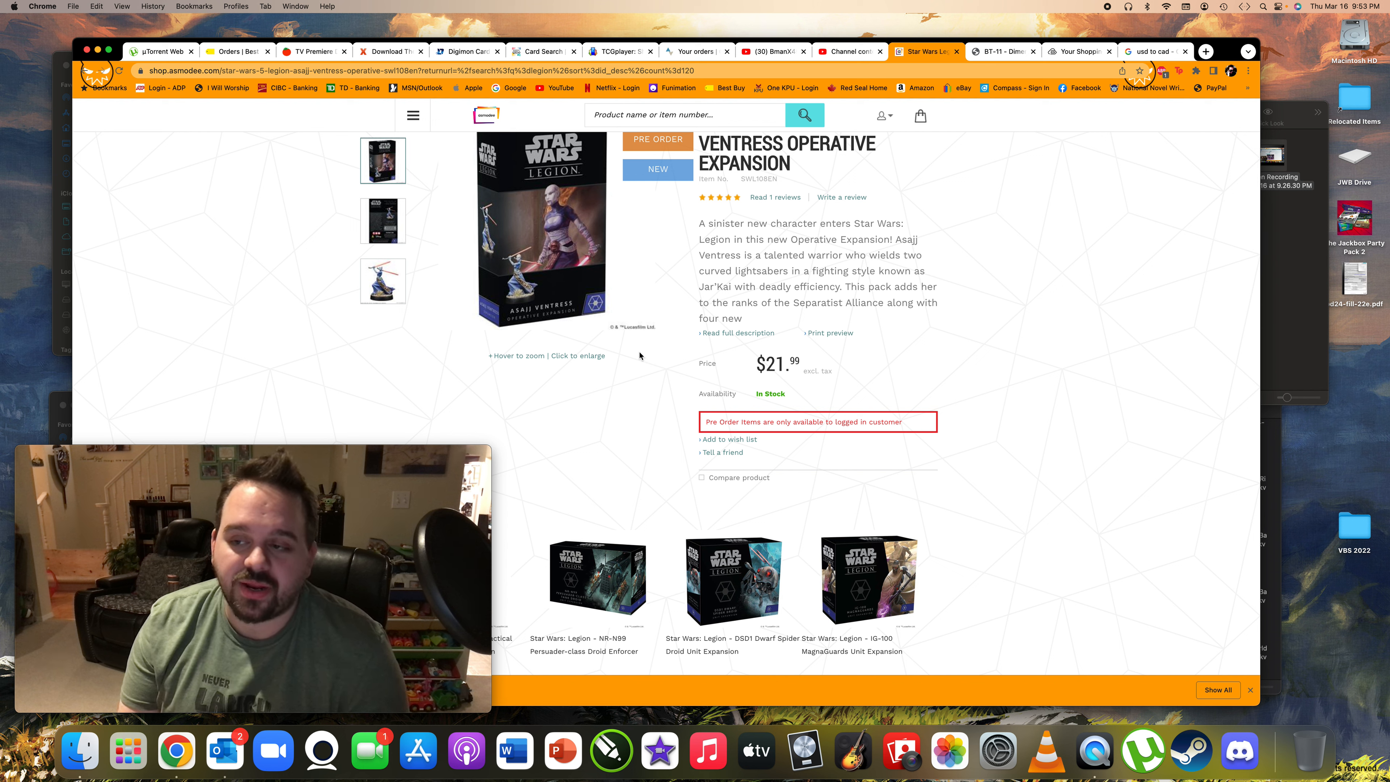
{"action": "scroll", "scroll_direction": "down", "scroll_amount": 3}
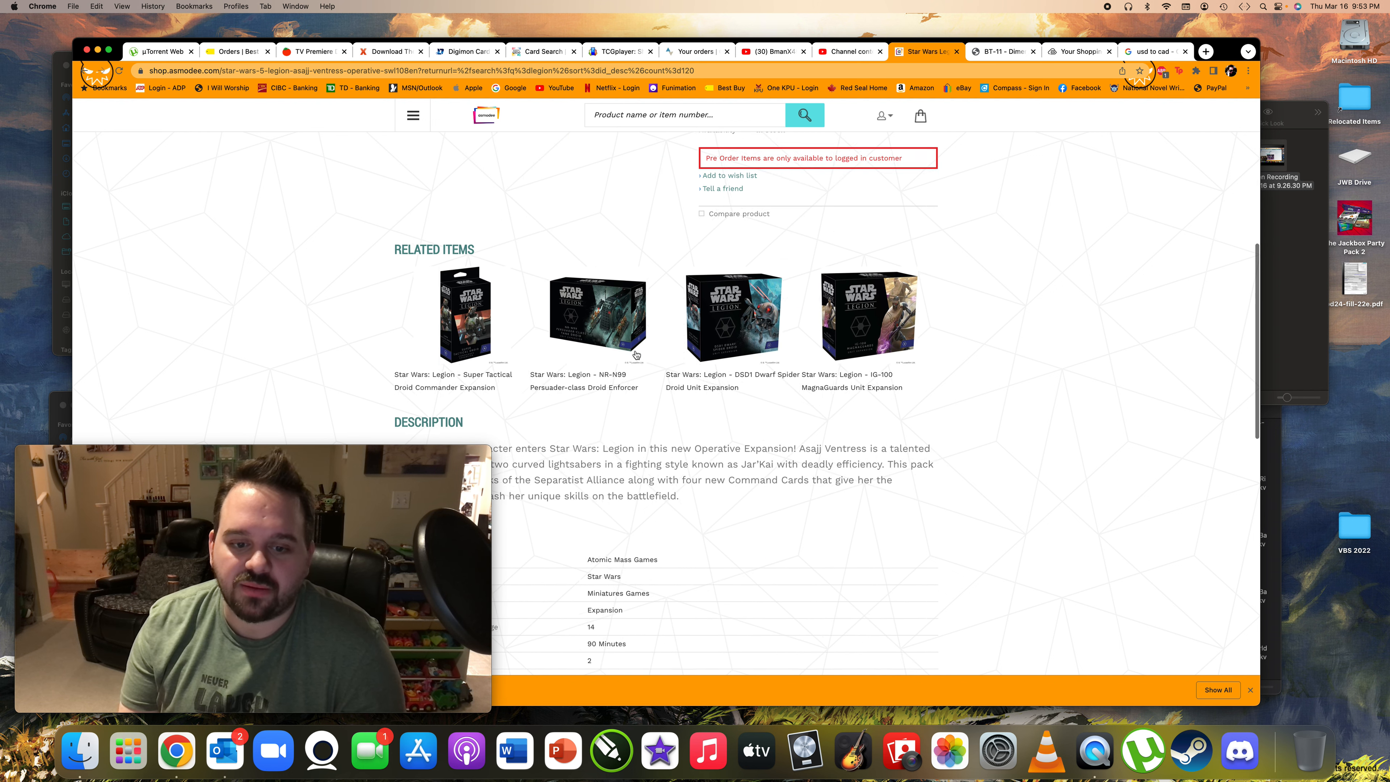
Step: Scroll down through the specifications and reviews, then back up
{"action": "scroll", "scroll_direction": "down", "scroll_amount": 3}
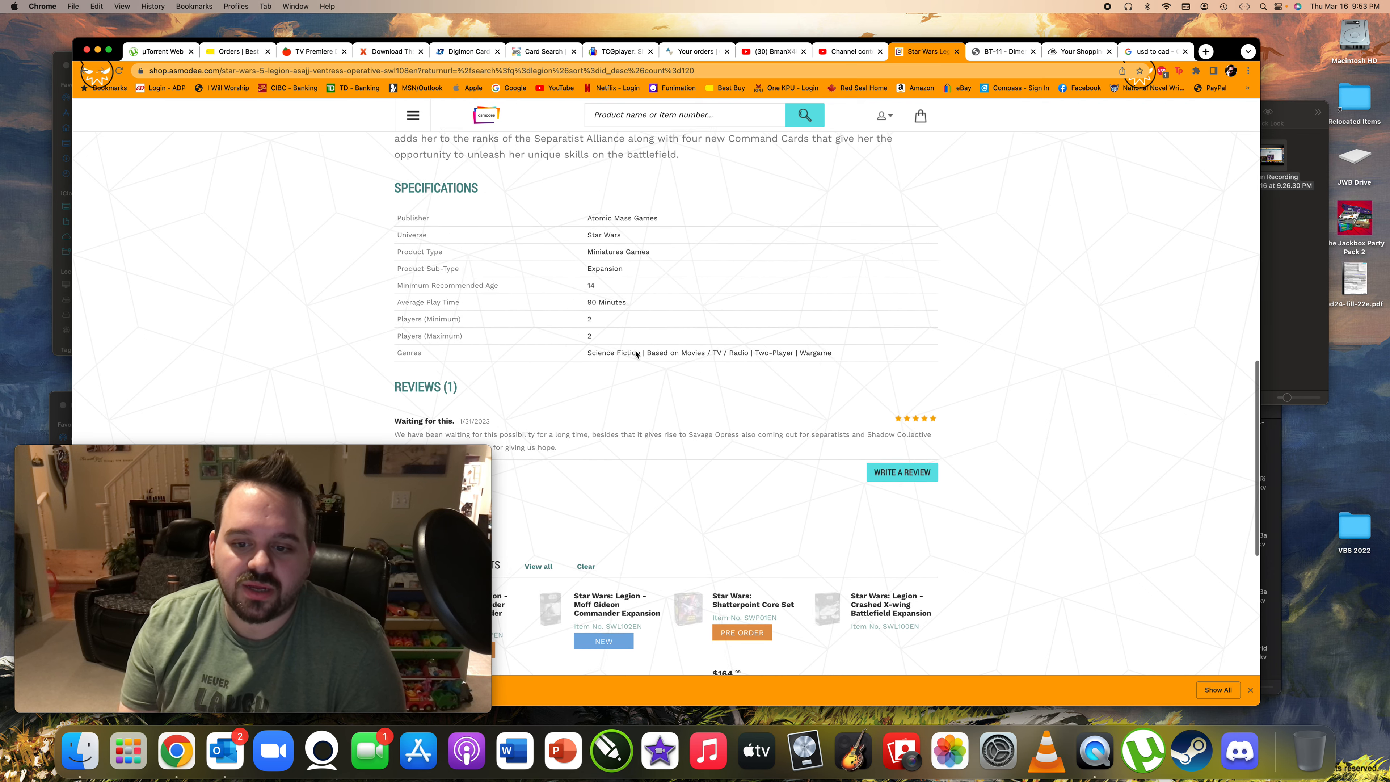
{"action": "scroll", "scroll_direction": "up", "scroll_amount": 3}
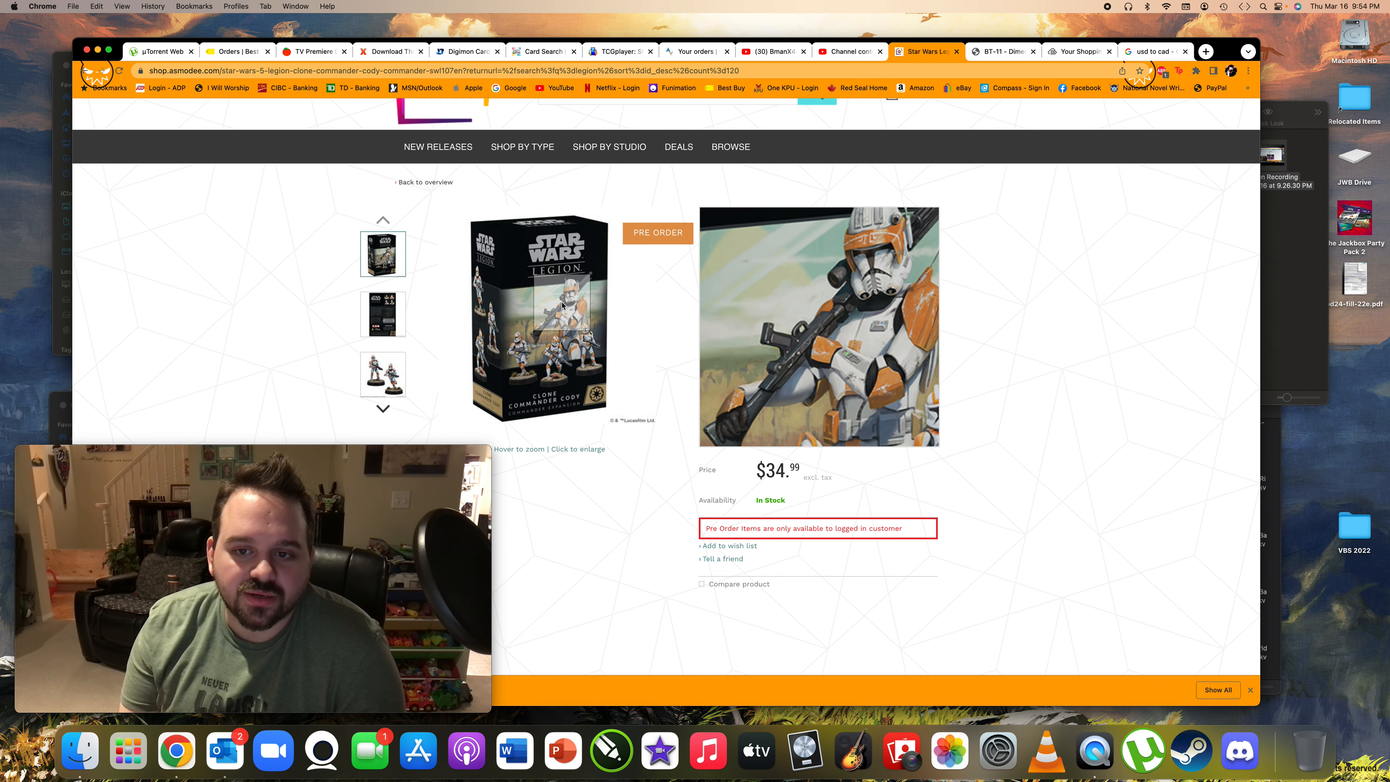
Step: Show the back of the Clone Commander Cody box listing its contents
{"action": "left_click", "coordinate": [383, 313]}
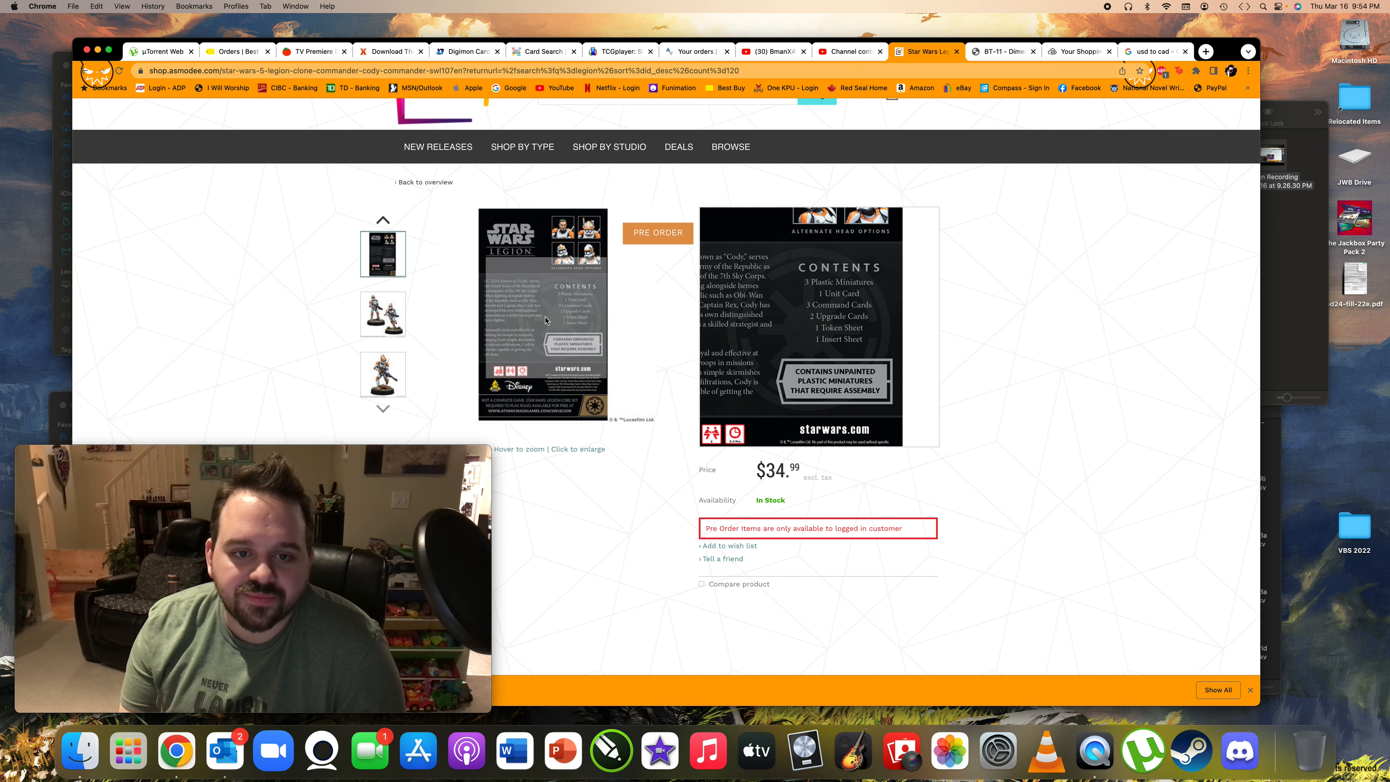
{"action": "mouse_move", "coordinate": [564, 306]}
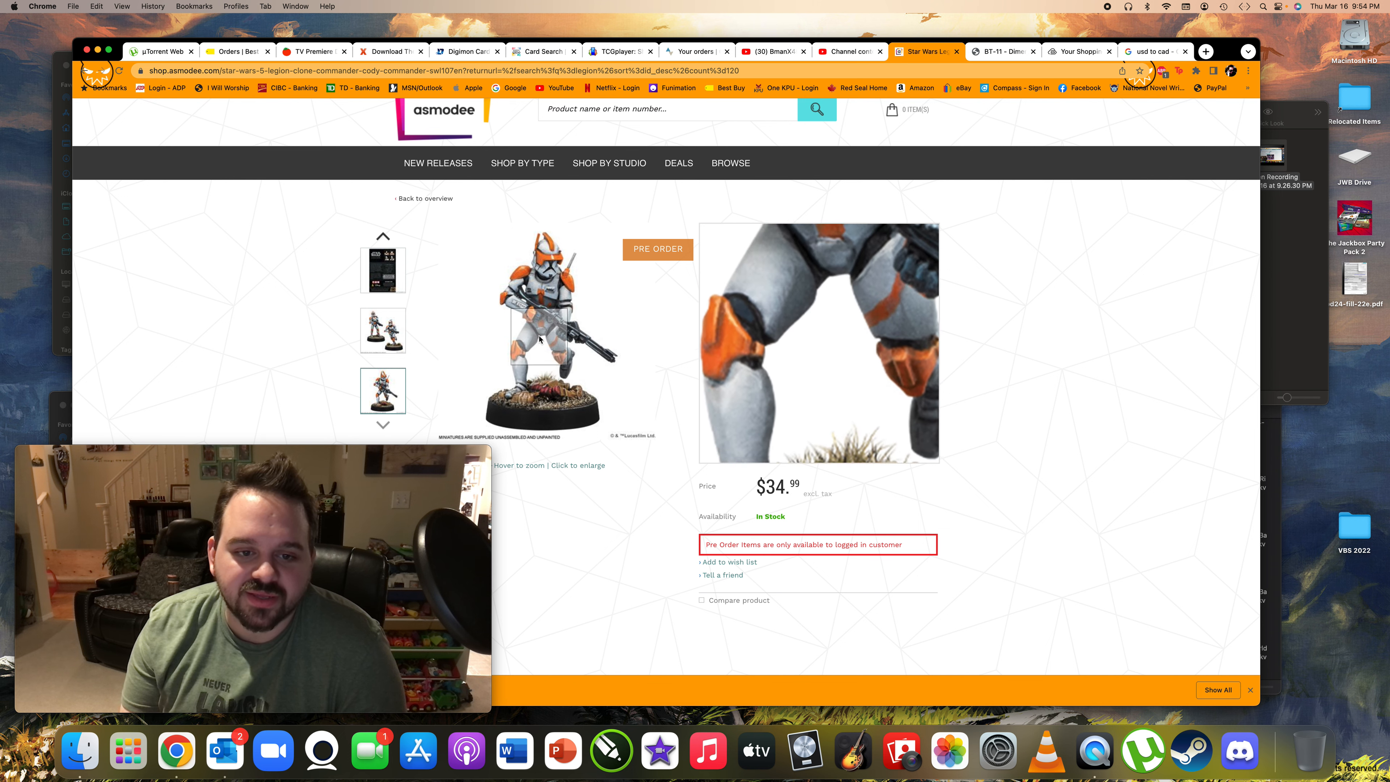
{"action": "mouse_move", "coordinate": [577, 396]}
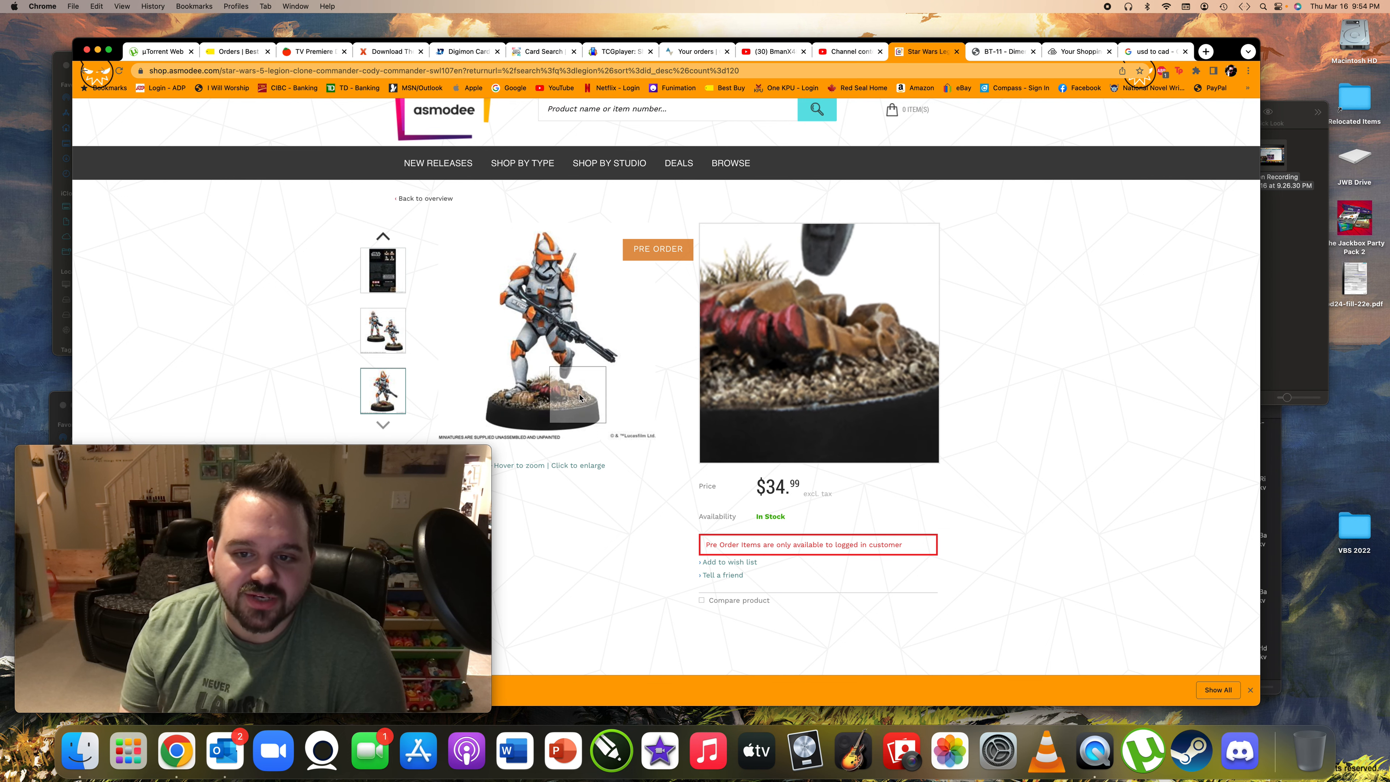
{"action": "mouse_move", "coordinate": [522, 395]}
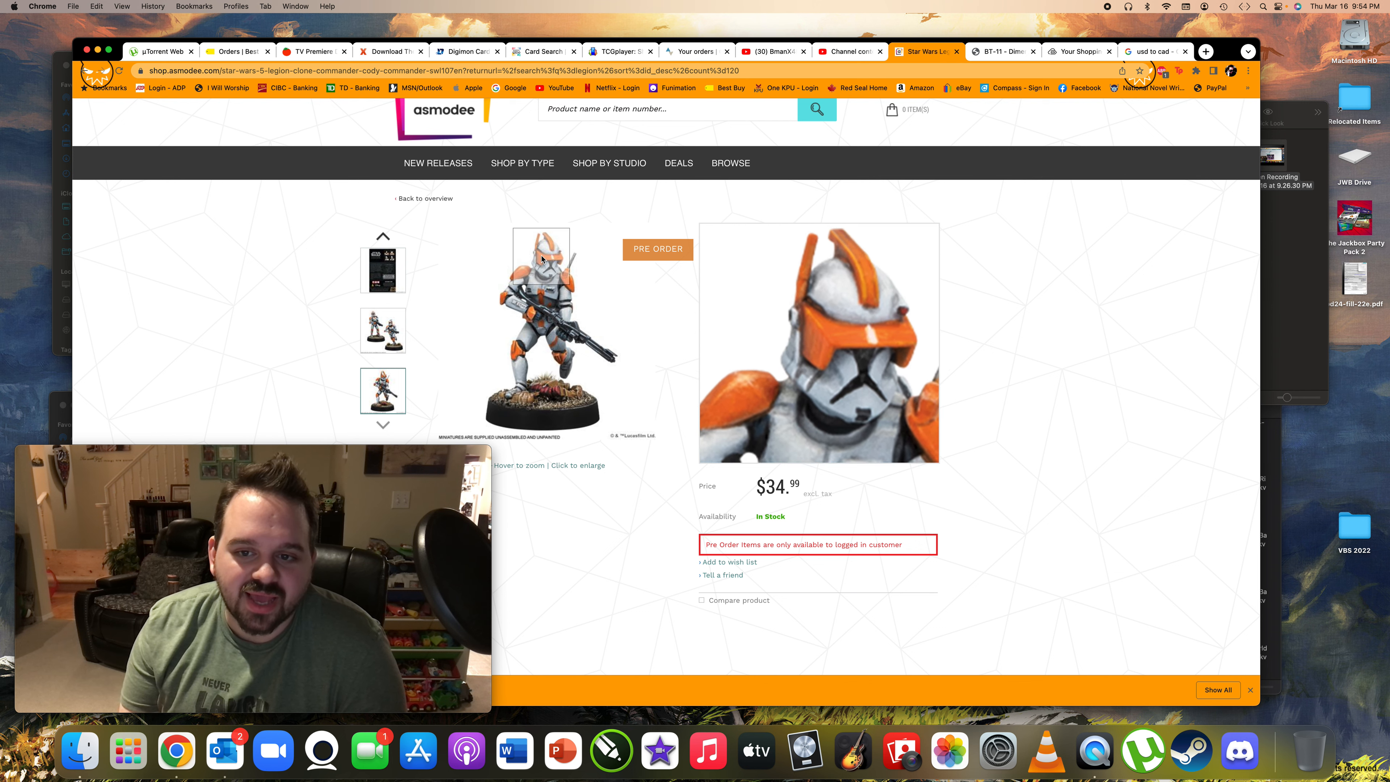
{"action": "mouse_move", "coordinate": [543, 275]}
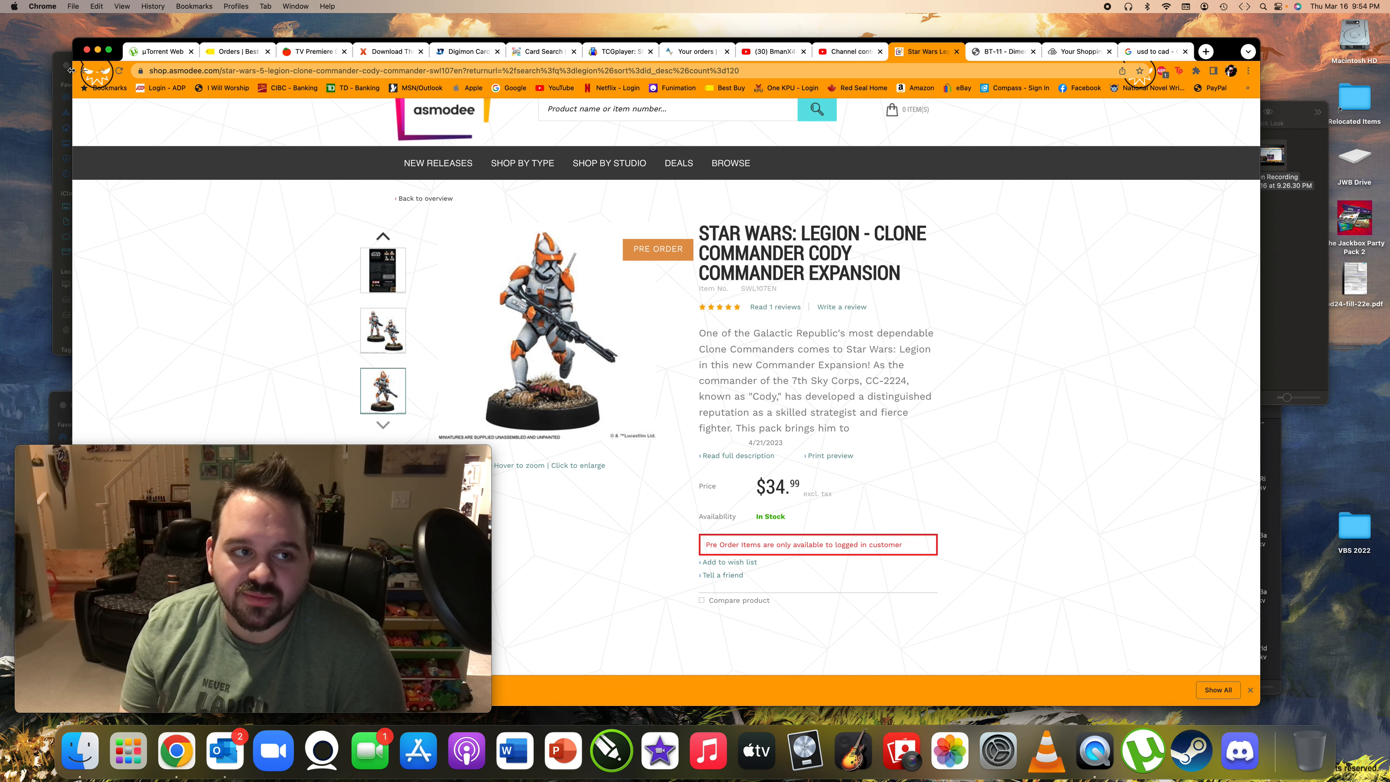
{"action": "mouse_move", "coordinate": [87, 71]}
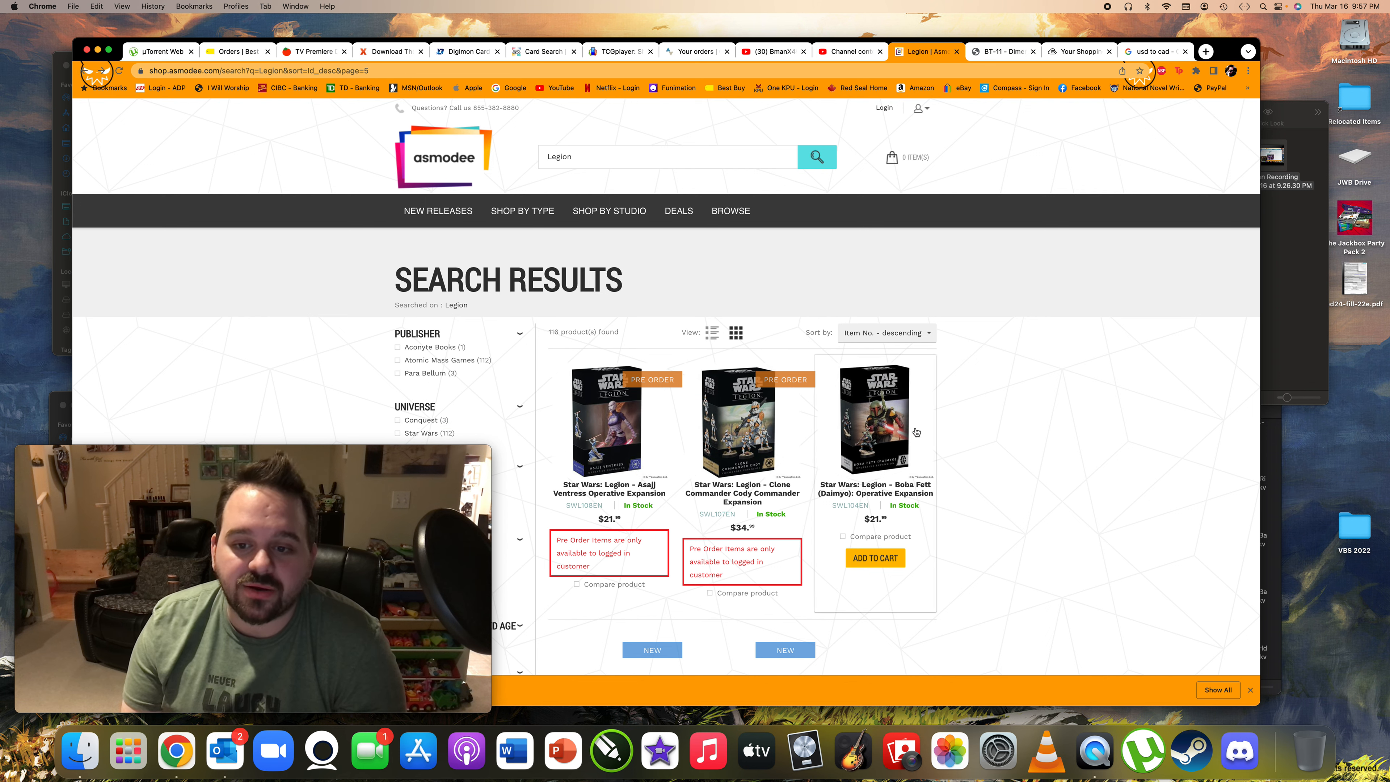
{"action": "mouse_move", "coordinate": [980, 414]}
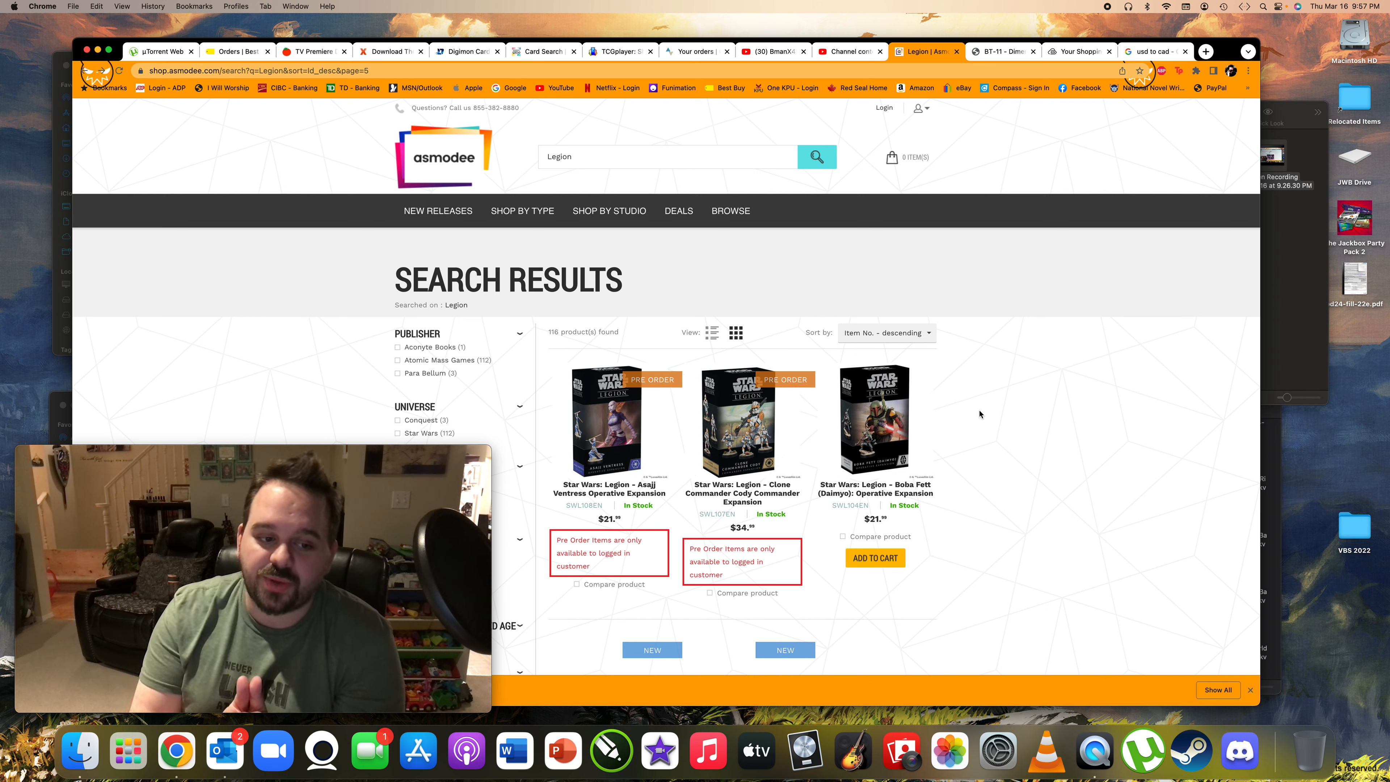